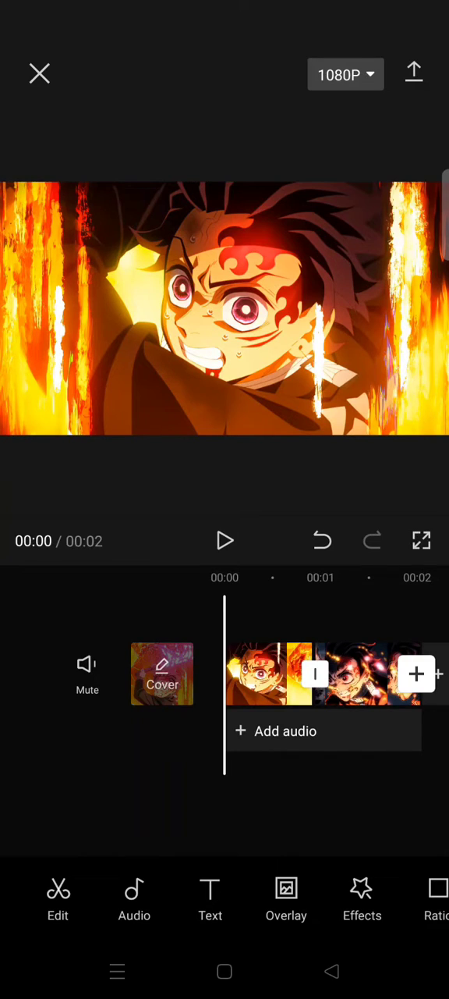
- Play back both clips, then open the join's transition options and browse the categories
left_click(224, 540)
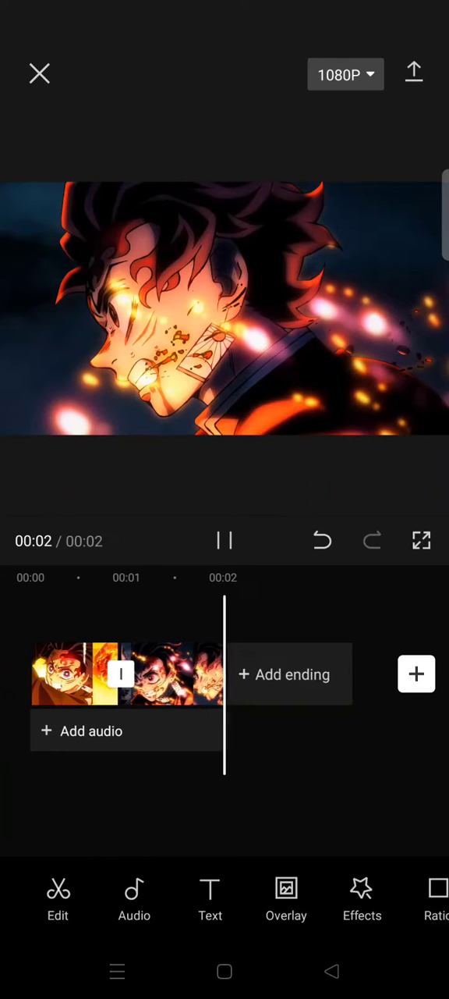
left_click(225, 540)
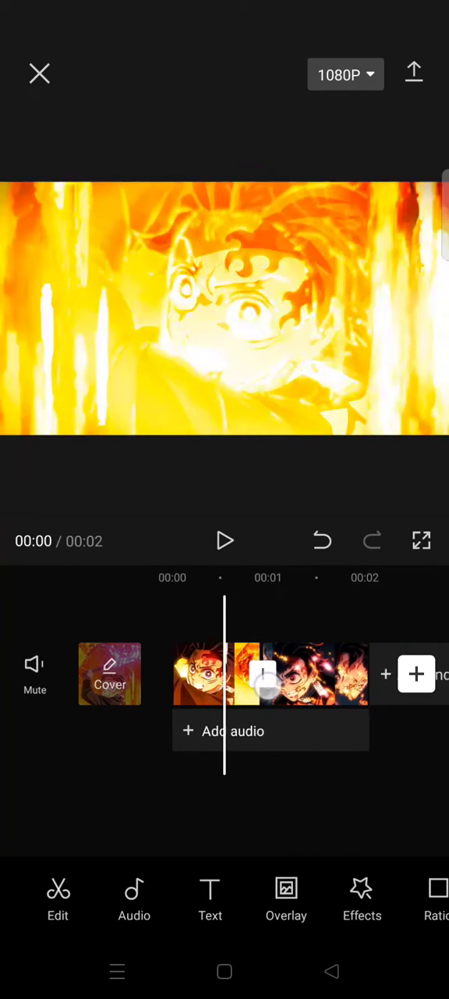
left_click(265, 674)
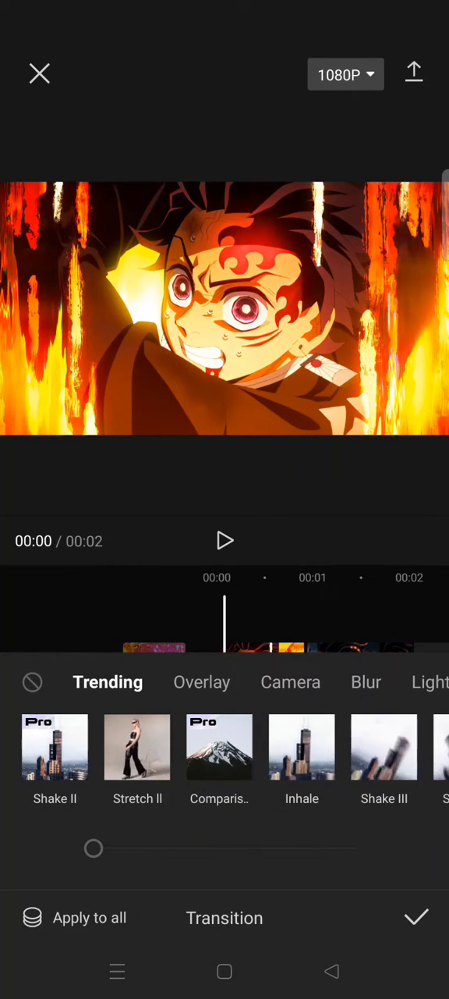
scroll("left", 3)
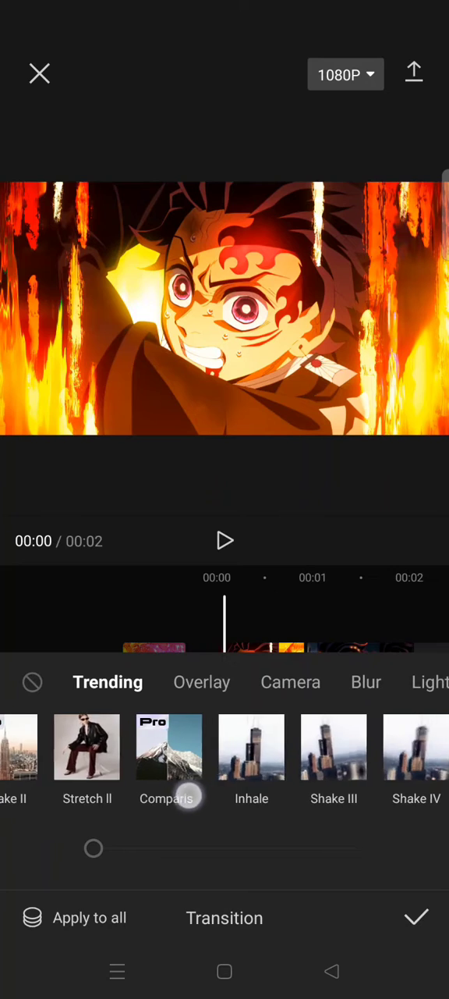
scroll("left", 3)
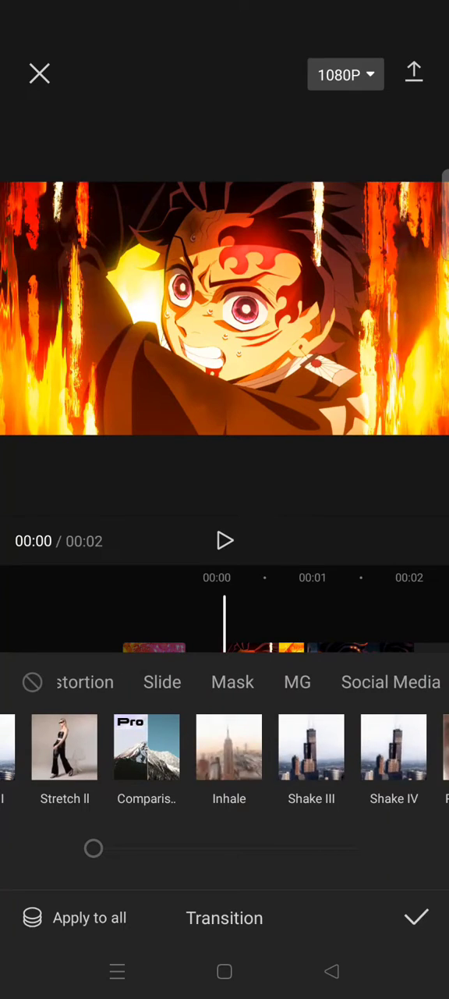
- Pick Comparison from the Mask and Slide transitions at 0.4s and confirm it
left_click(232, 681)
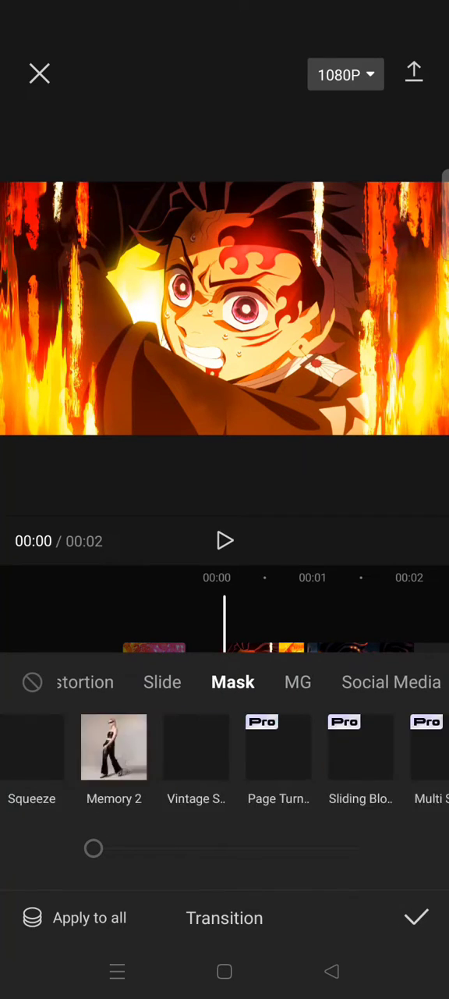
left_click(163, 681)
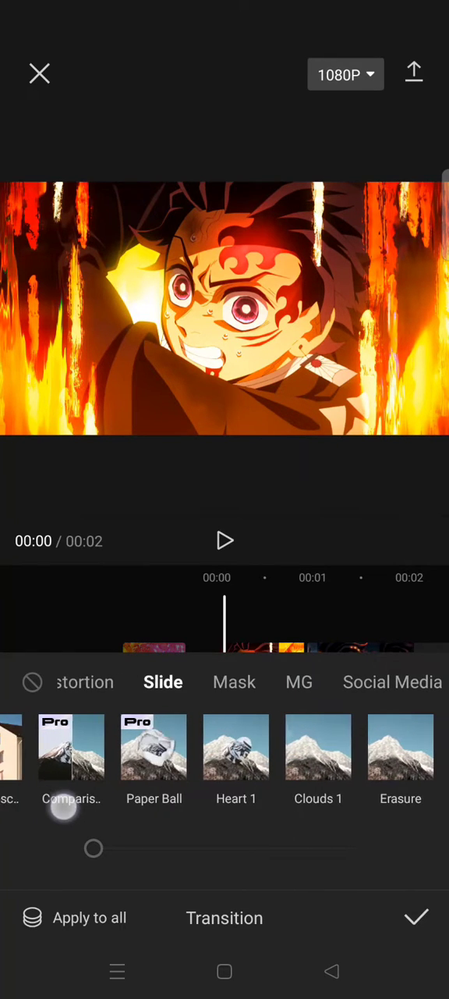
left_click(248, 682)
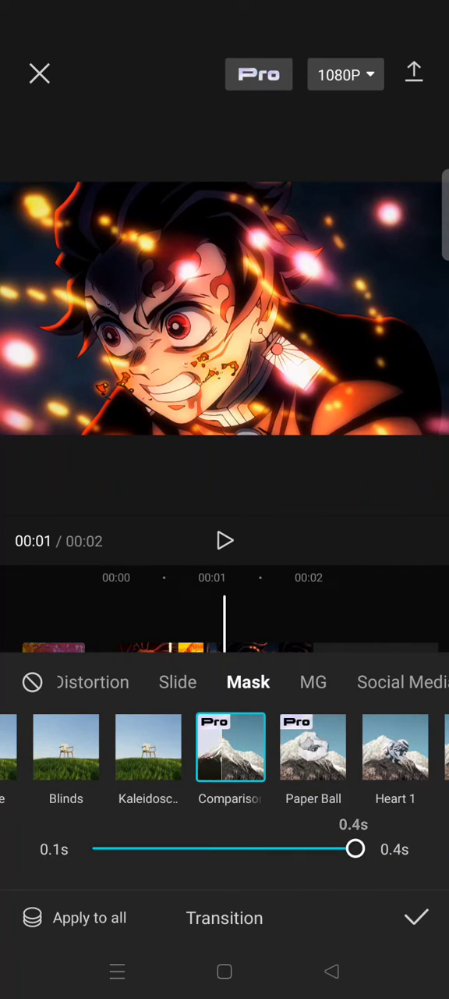
left_click(416, 916)
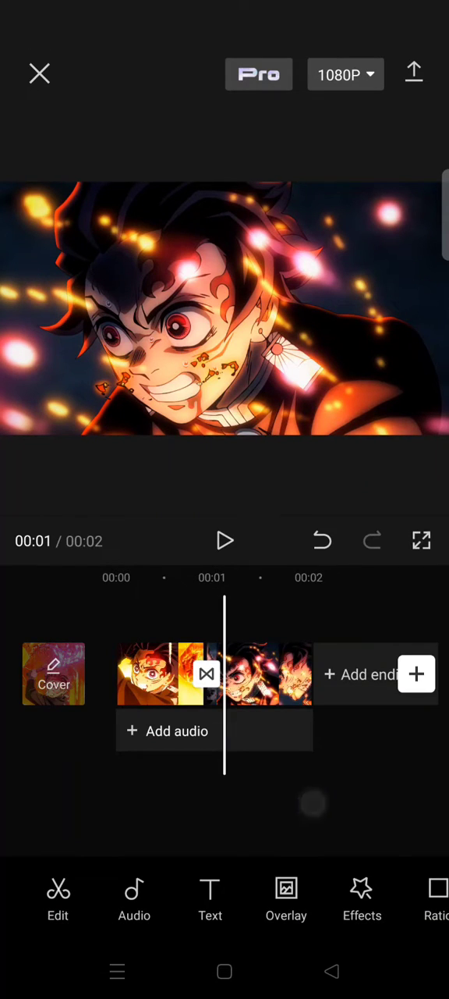
left_click(225, 540)
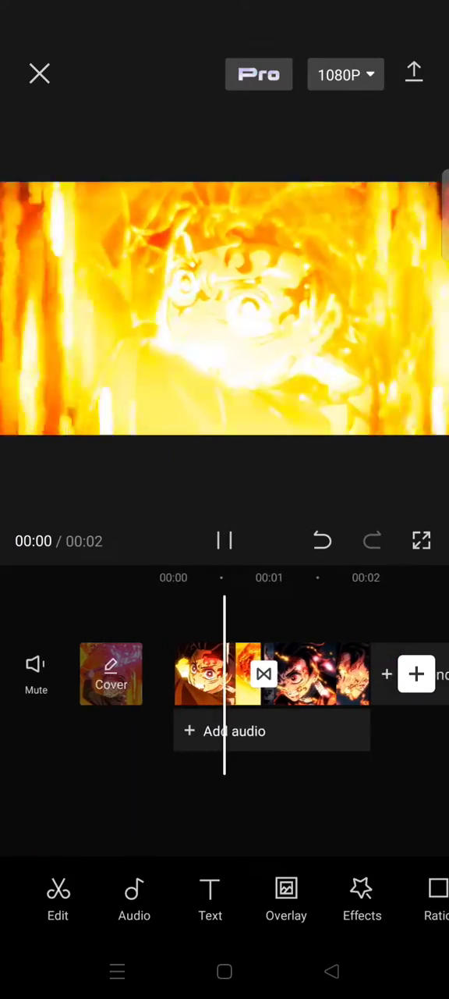
left_click(225, 540)
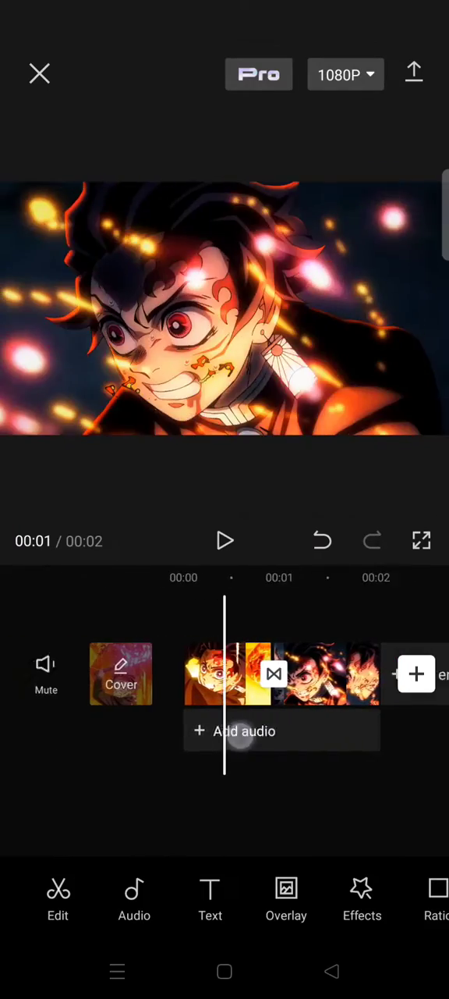
left_click(224, 539)
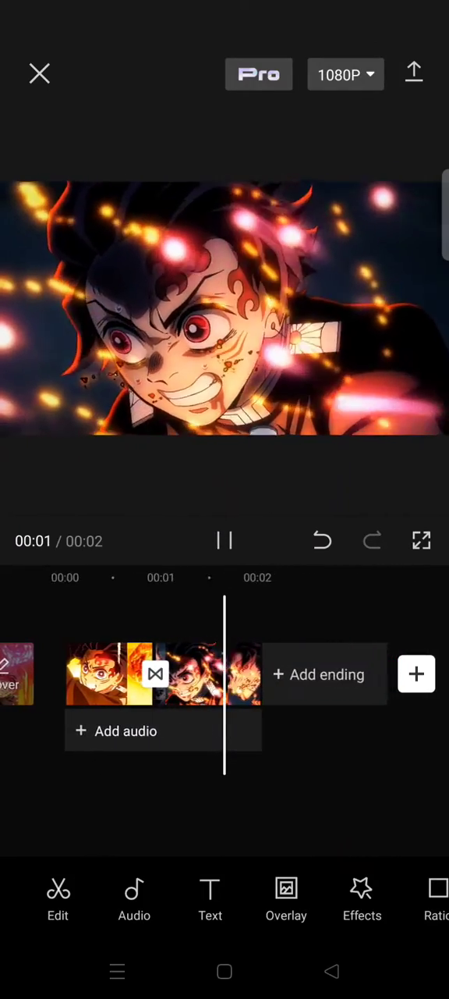